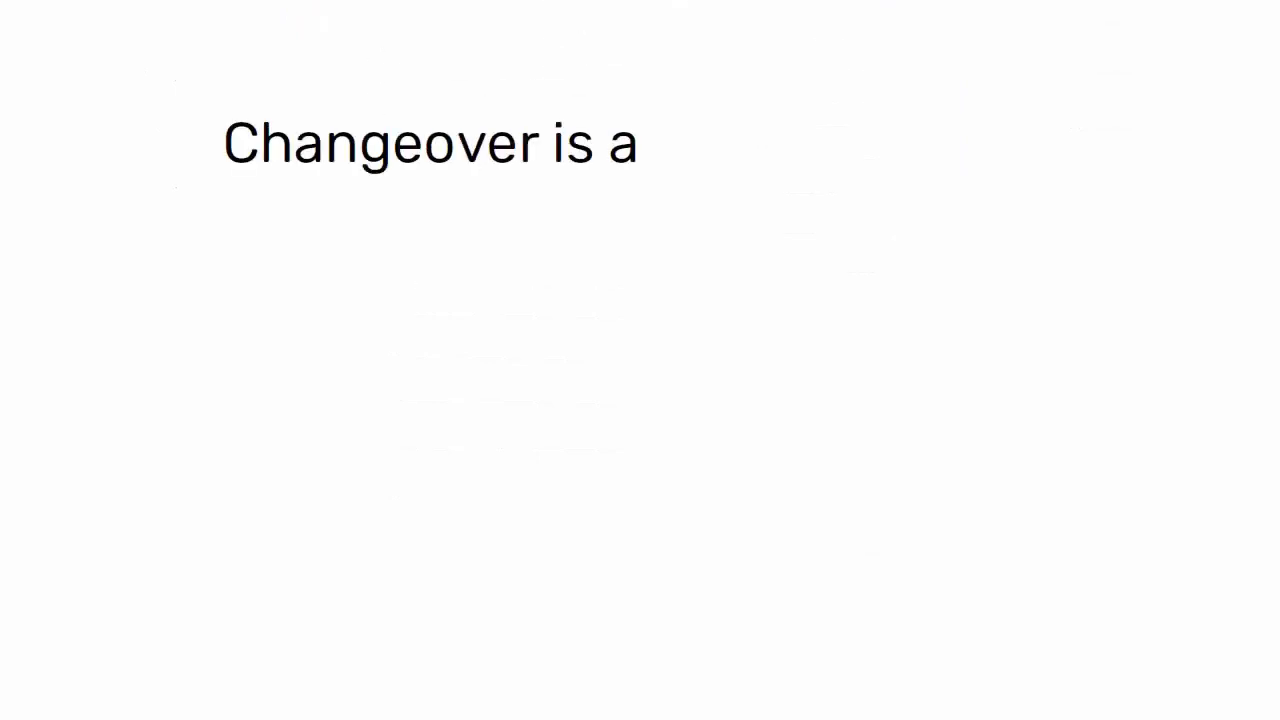
type("Critical Process in Lean Manufa")
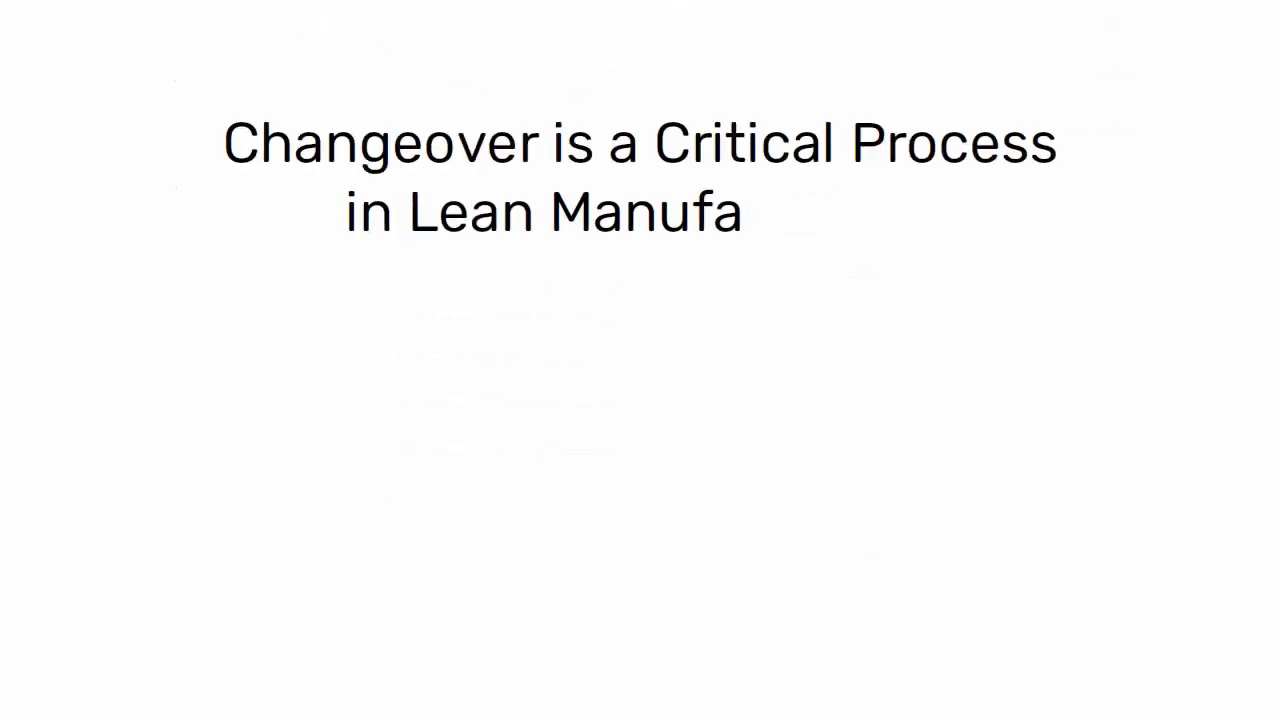